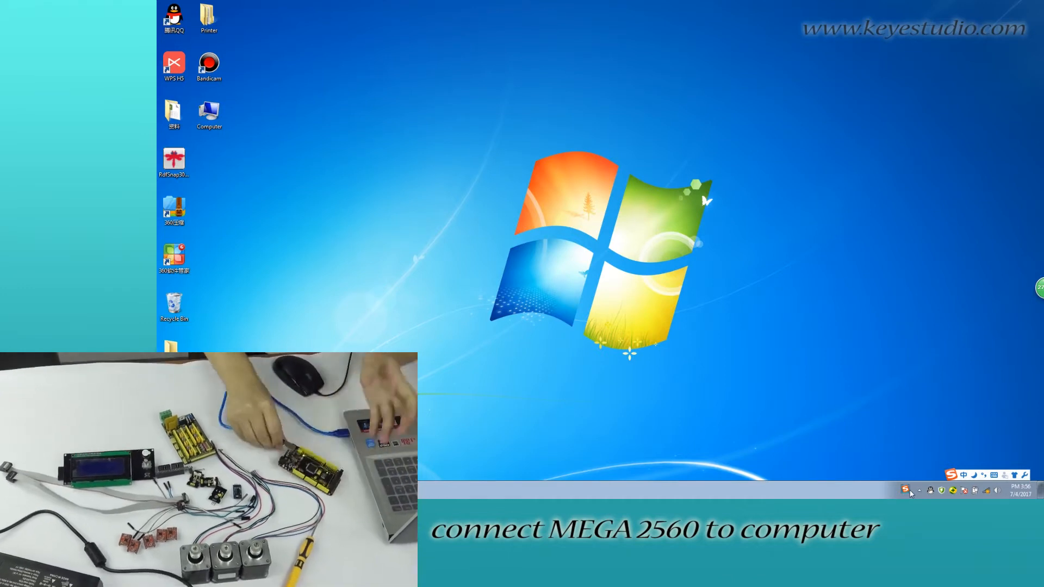
Reach Device Manager through the computer's Properties to find the unknown device
right_click(209, 113)
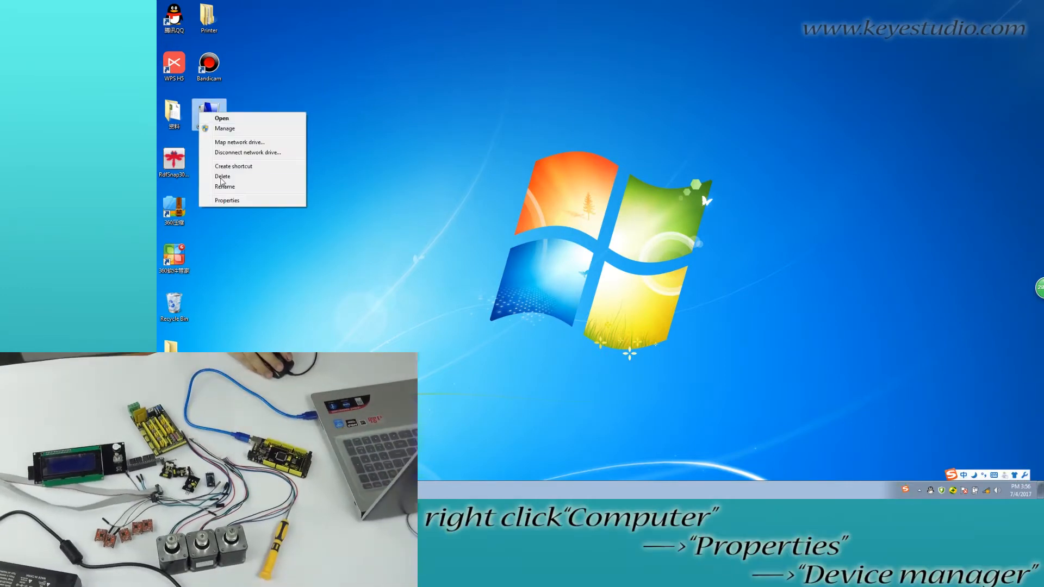
left_click(227, 200)
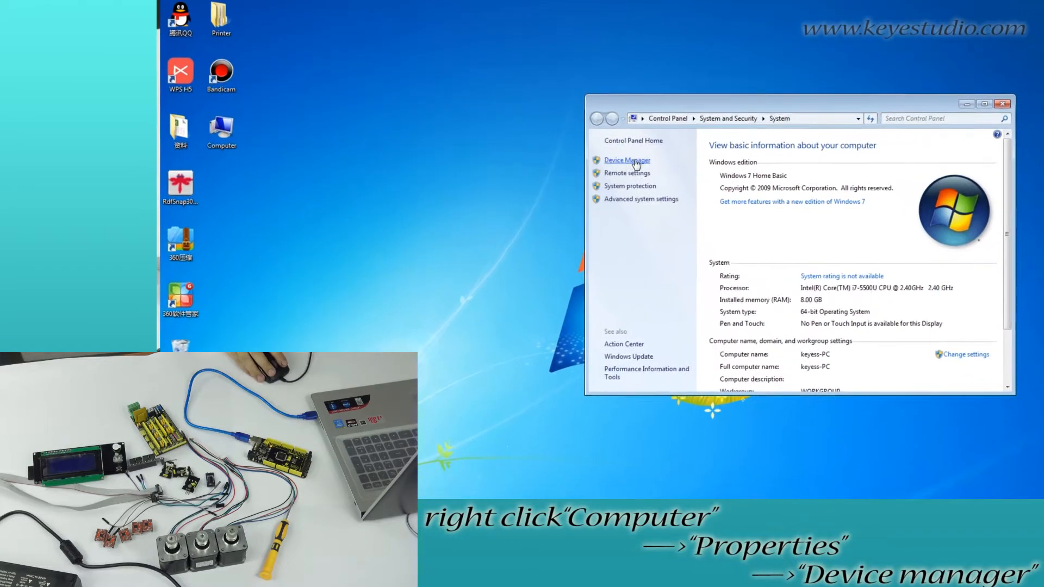
left_click(626, 160)
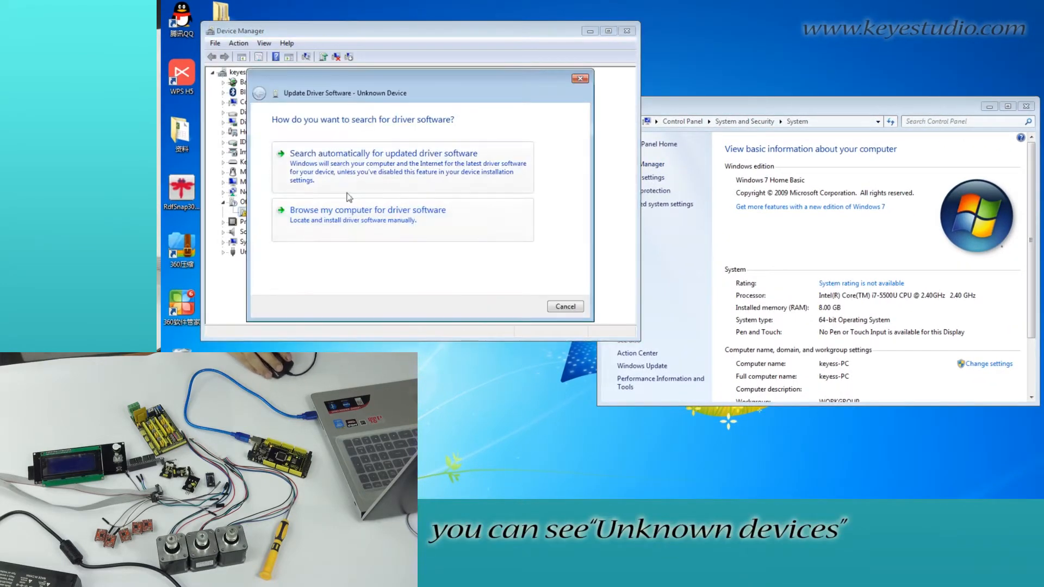
Install the unknown device's driver from E:\drivers so it becomes Arduino Mega 2560 R3 (COM5), then close Device Manager
left_click(366, 210)
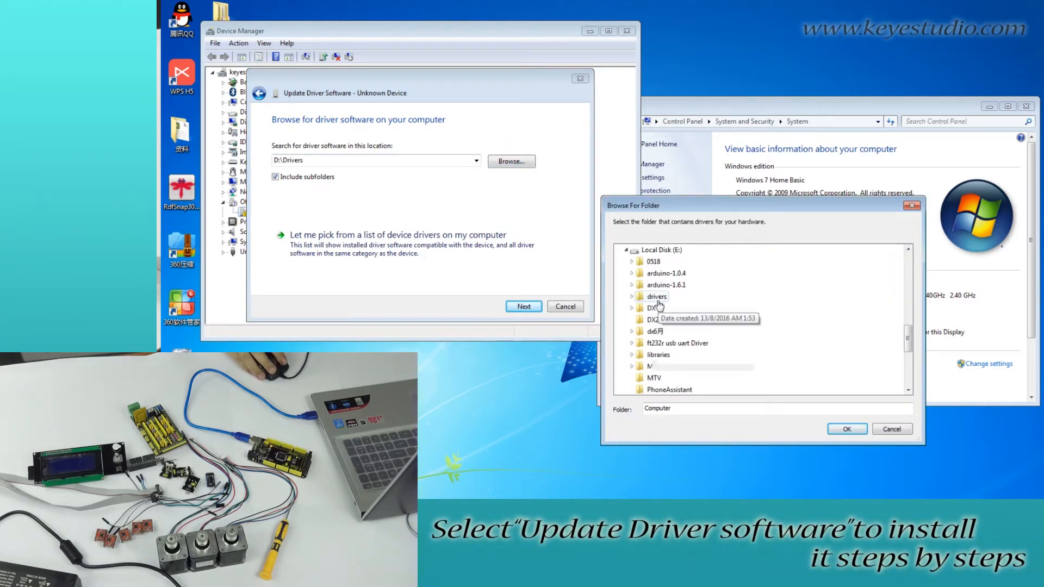
left_click(657, 377)
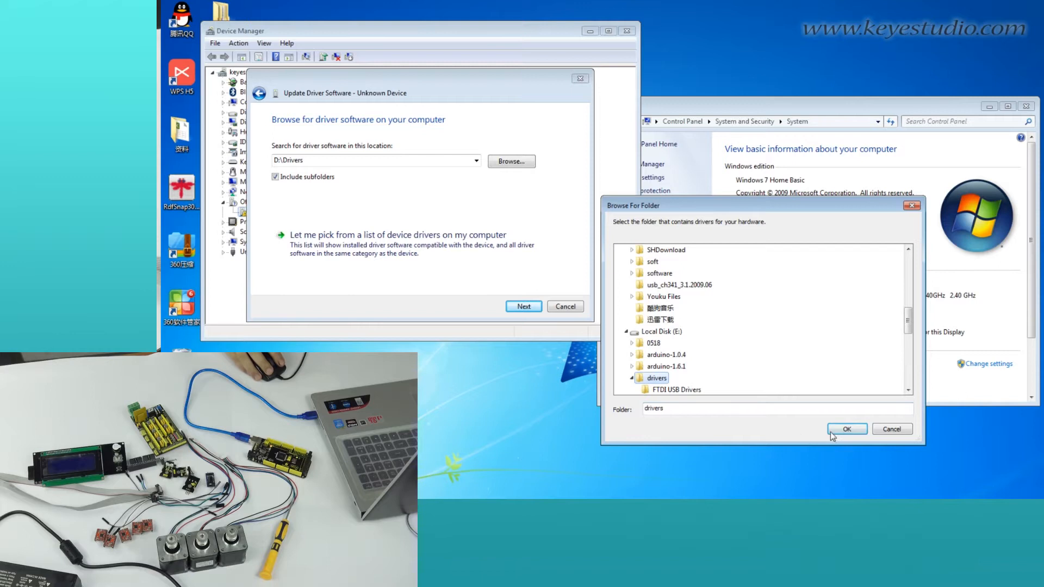
left_click(846, 428)
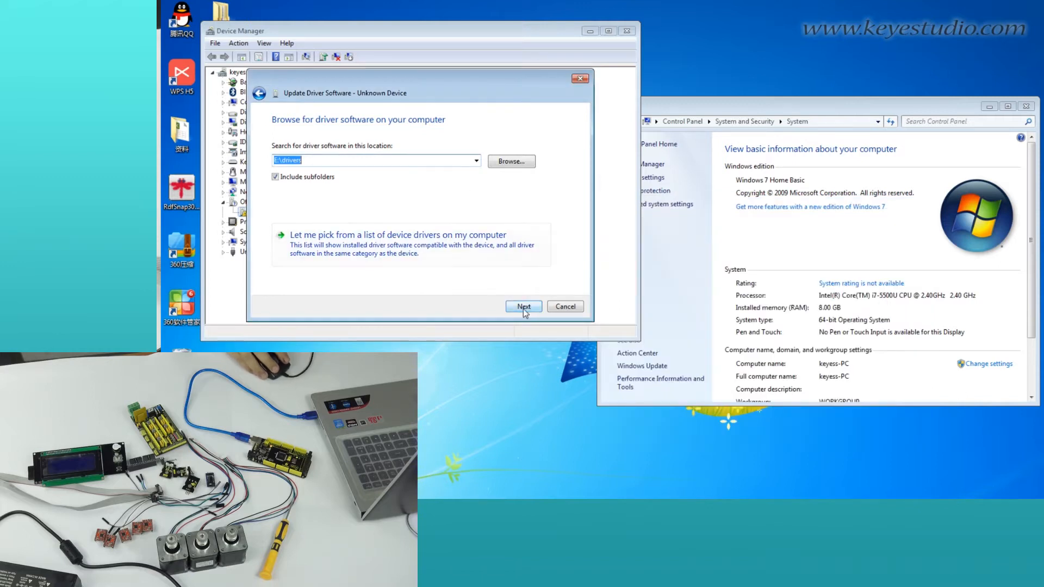
left_click(523, 307)
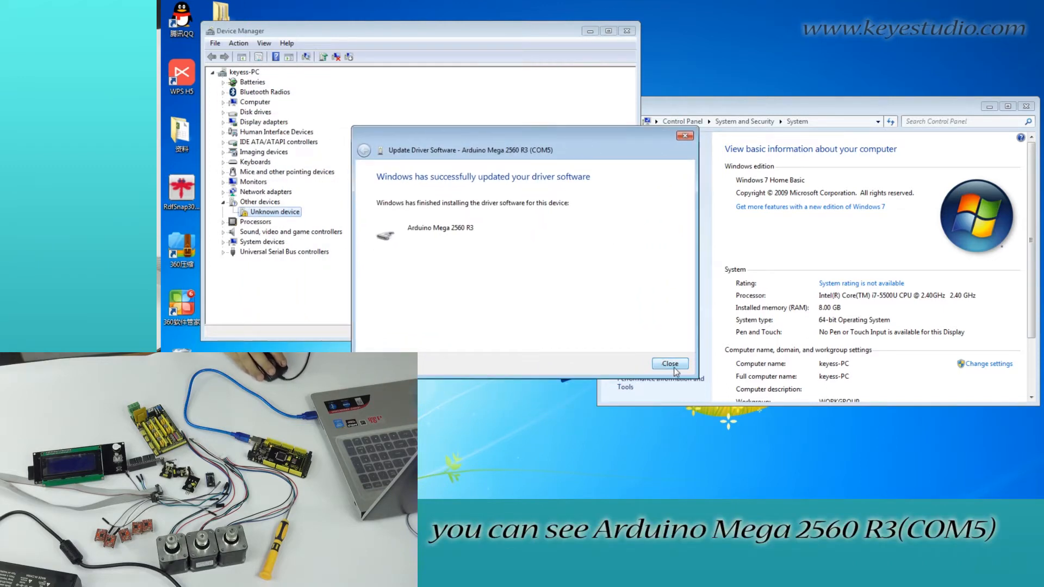
left_click(670, 363)
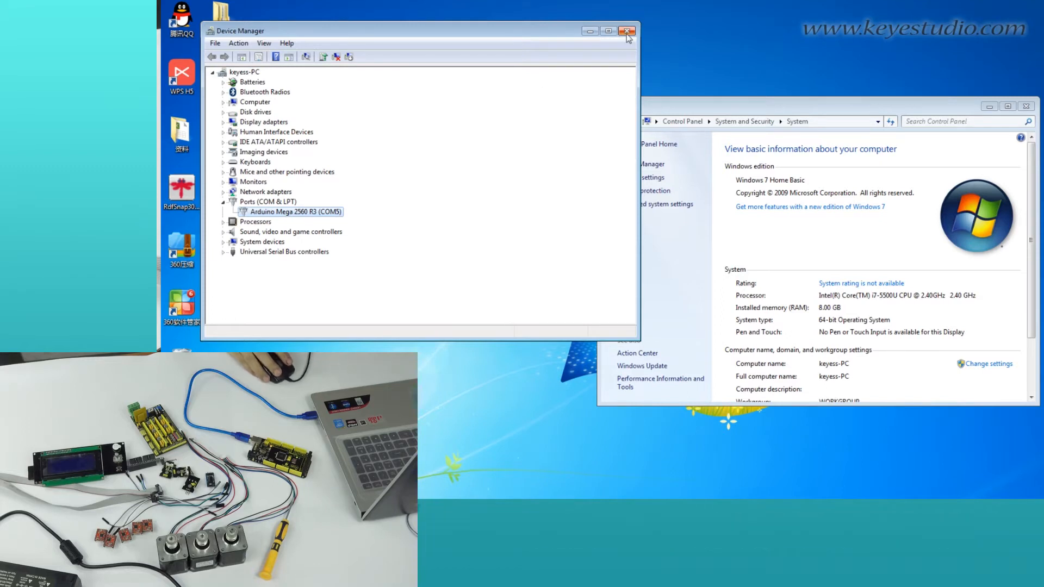
left_click(626, 30)
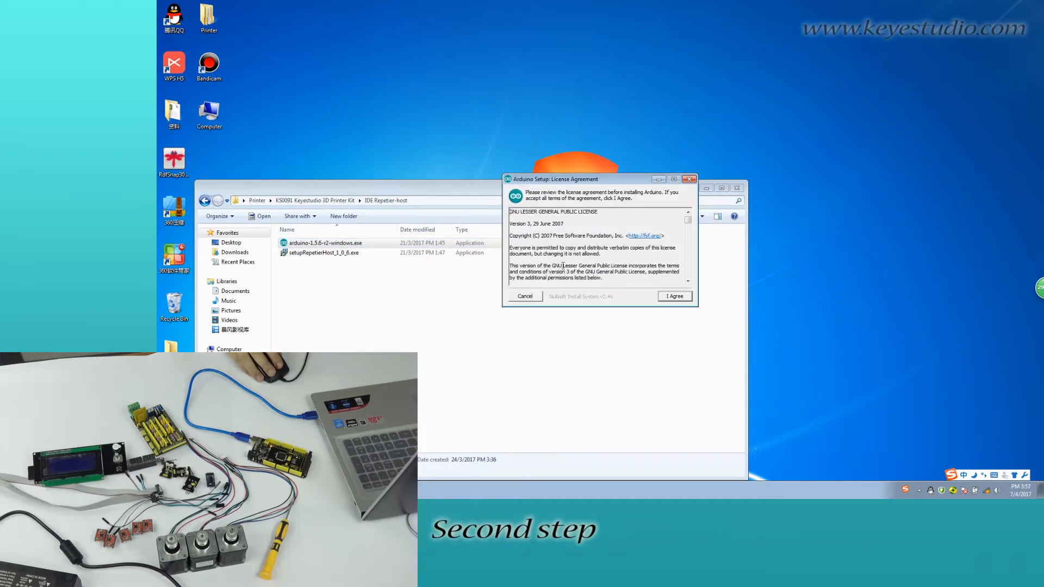
Accept the license to finish installing Arduino, launch it from the desktop shortcut, and close it again
left_click(675, 295)
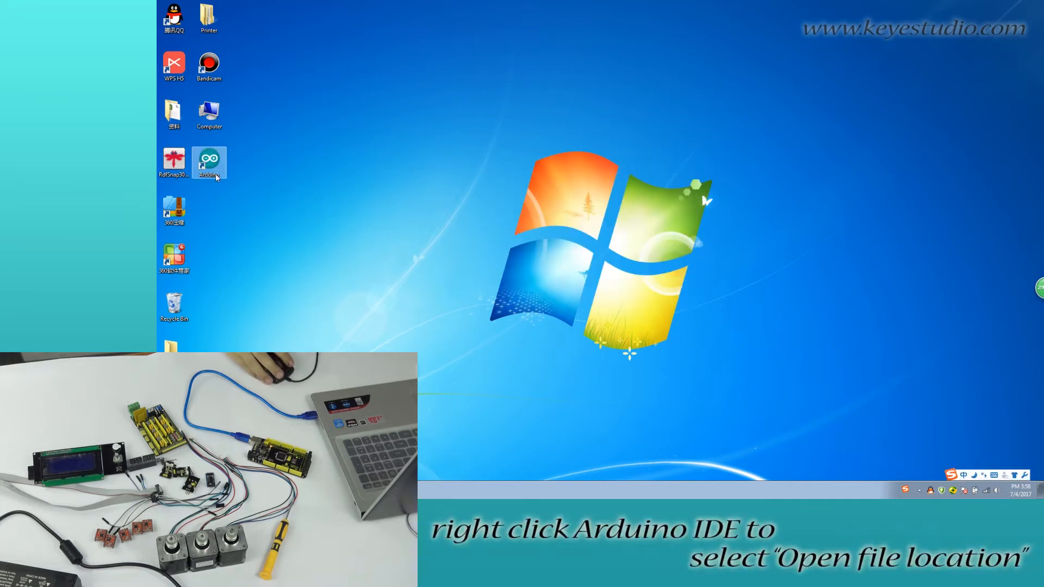
double_click(209, 162)
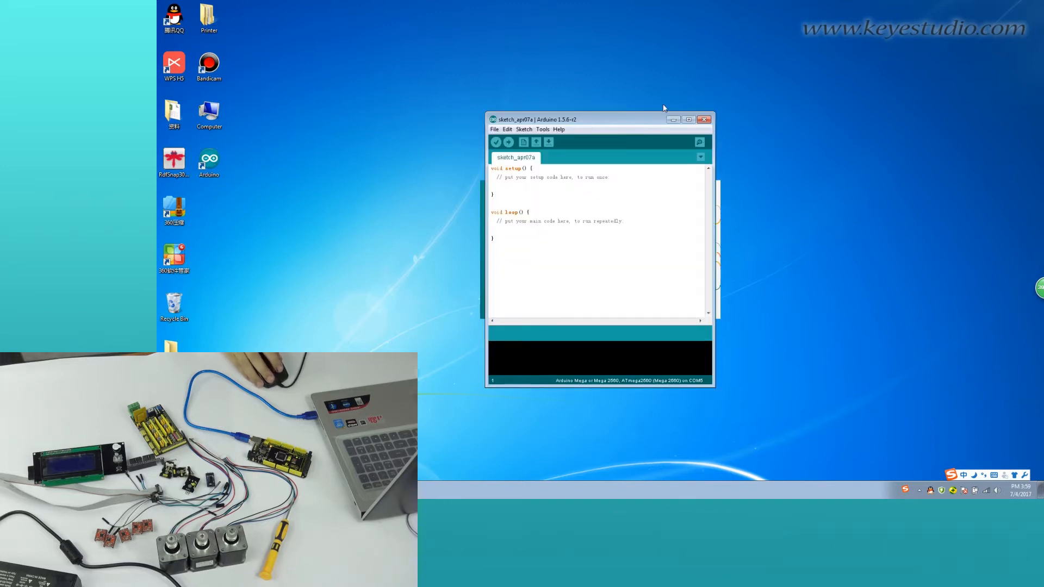
left_click(673, 120)
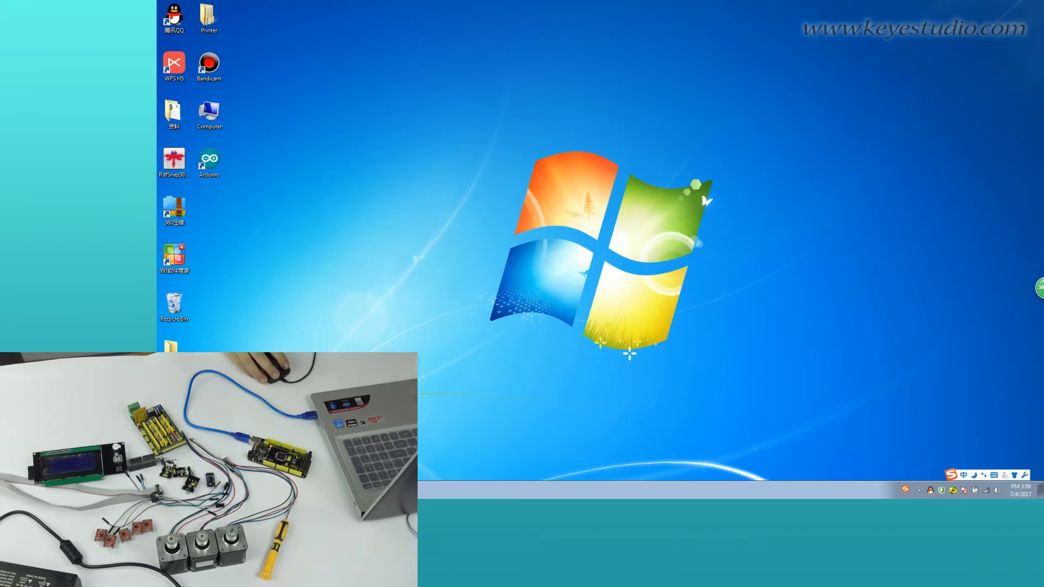
Copy the LiquidCrystal, SPI and U8glib folders from Marlin's ArduinoAddons into Arduino's libraries folder
right_click(209, 160)
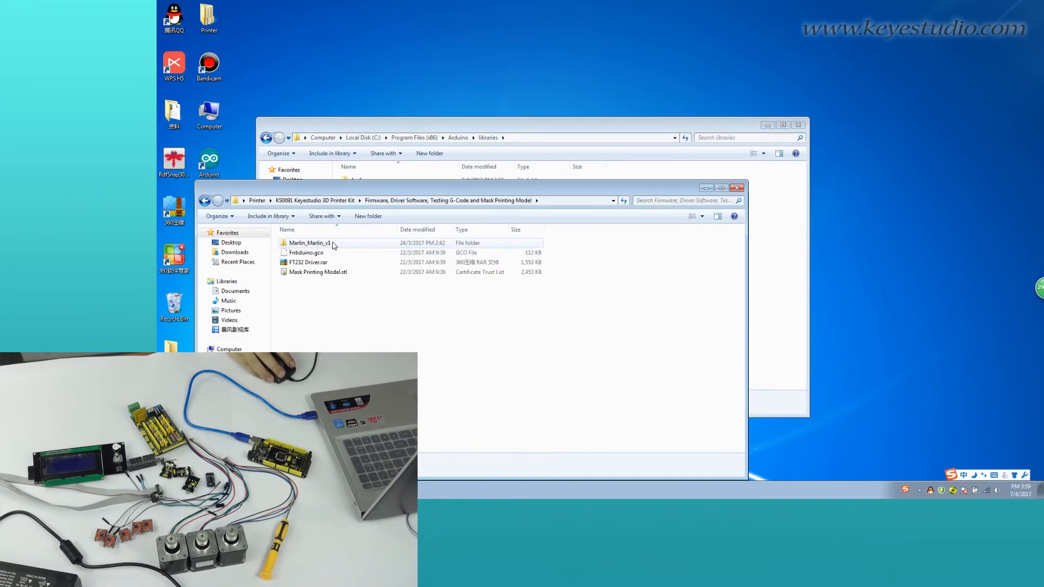
double_click(309, 243)
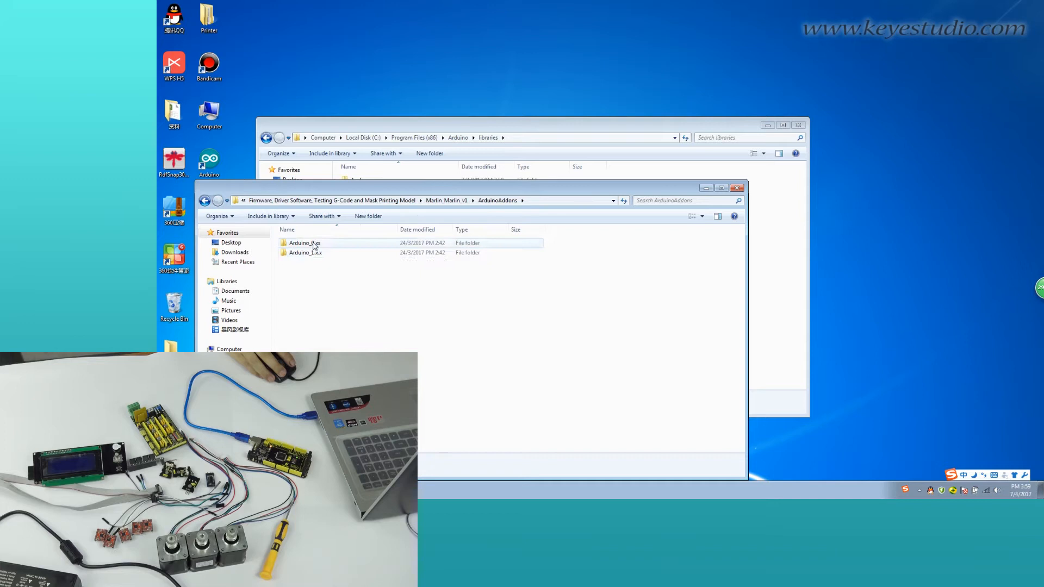
double_click(305, 252)
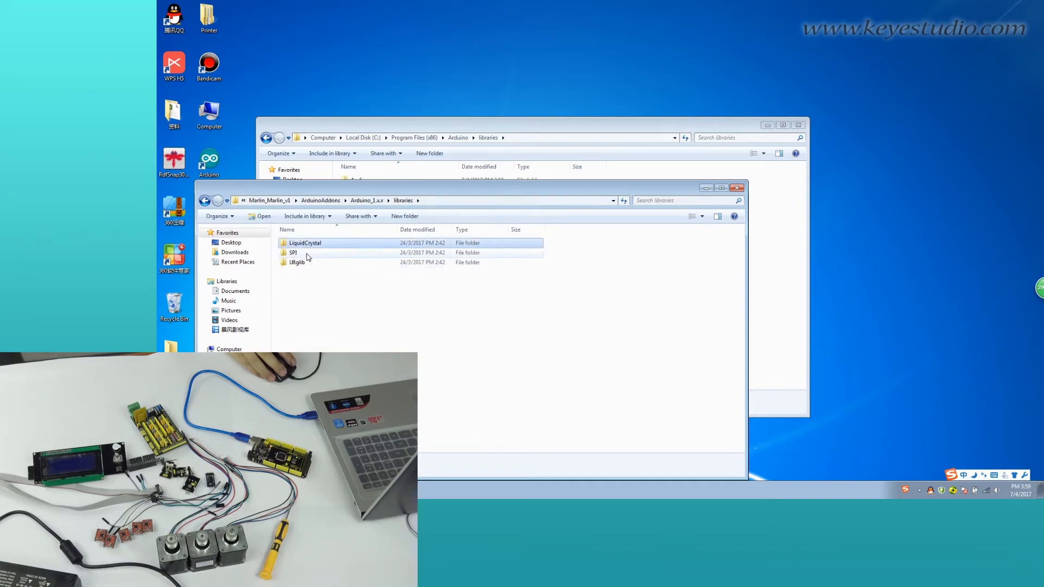
right_click(305, 242)
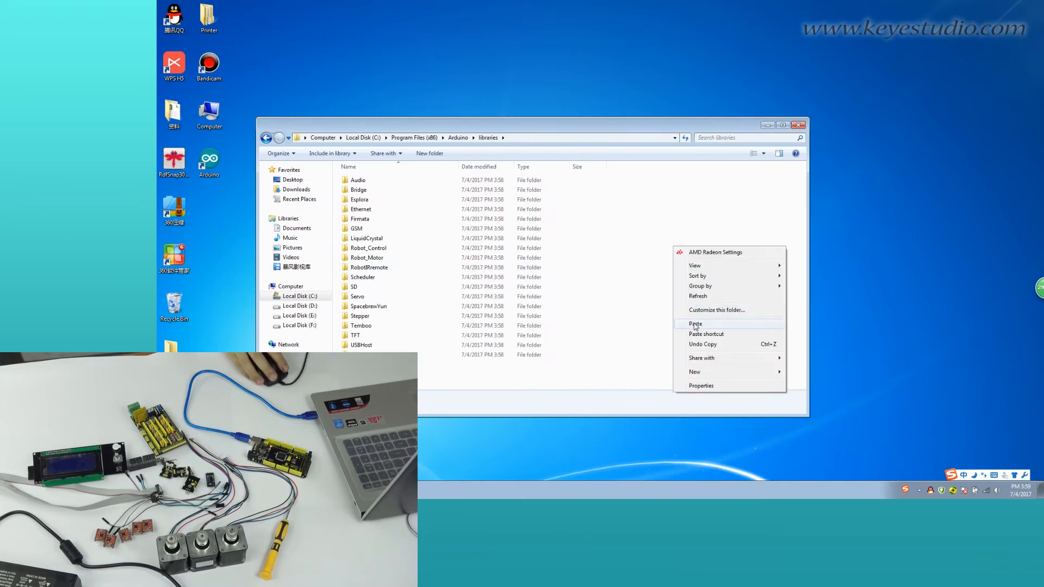
left_click(696, 324)
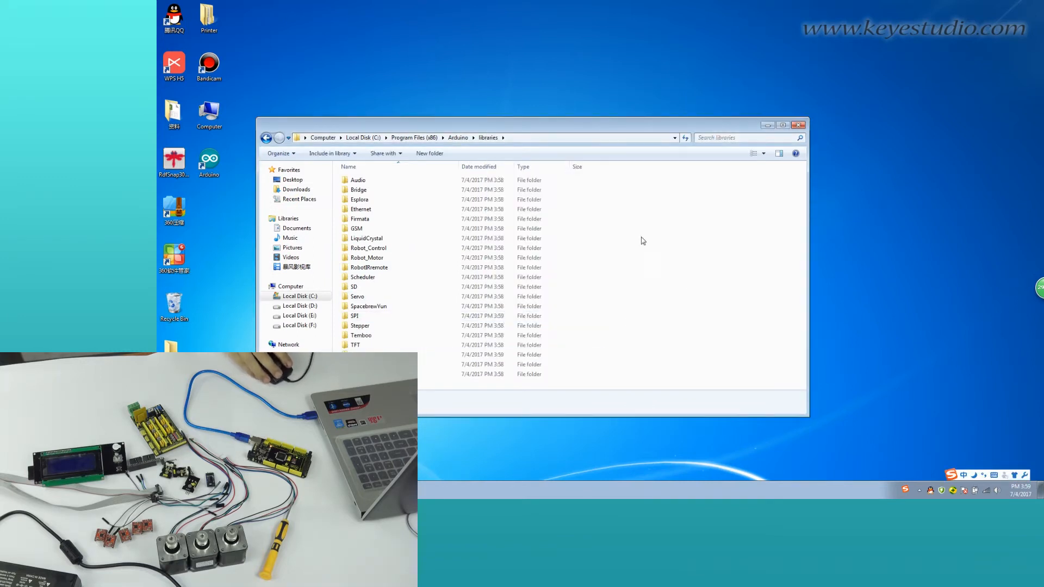
Open the Marlin_Marlin_RAMPS_2004_Ver1 sketch from the firmware folder in Arduino
left_click(798, 124)
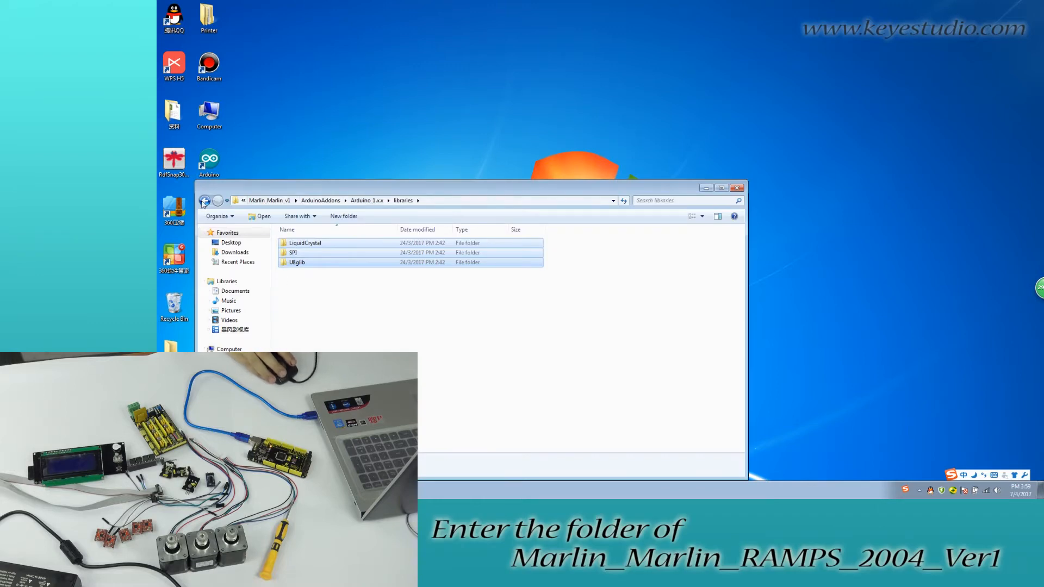
left_click(206, 200)
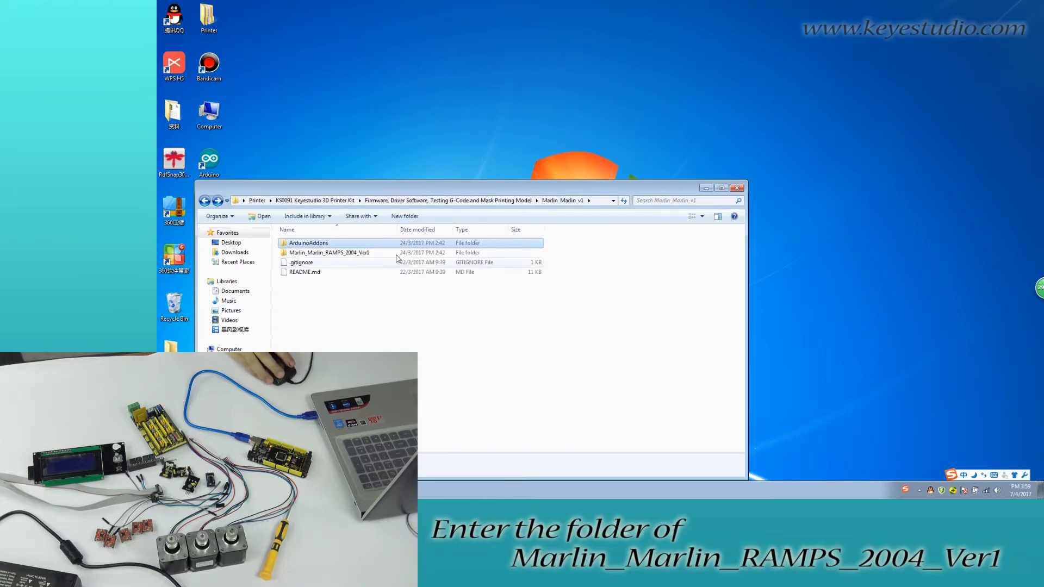
double_click(329, 252)
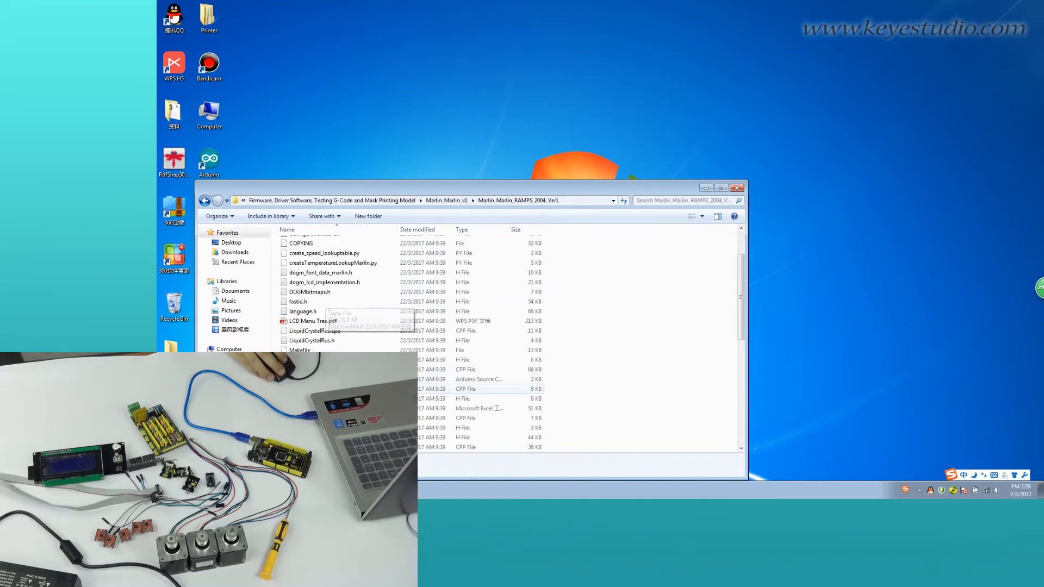
double_click(331, 349)
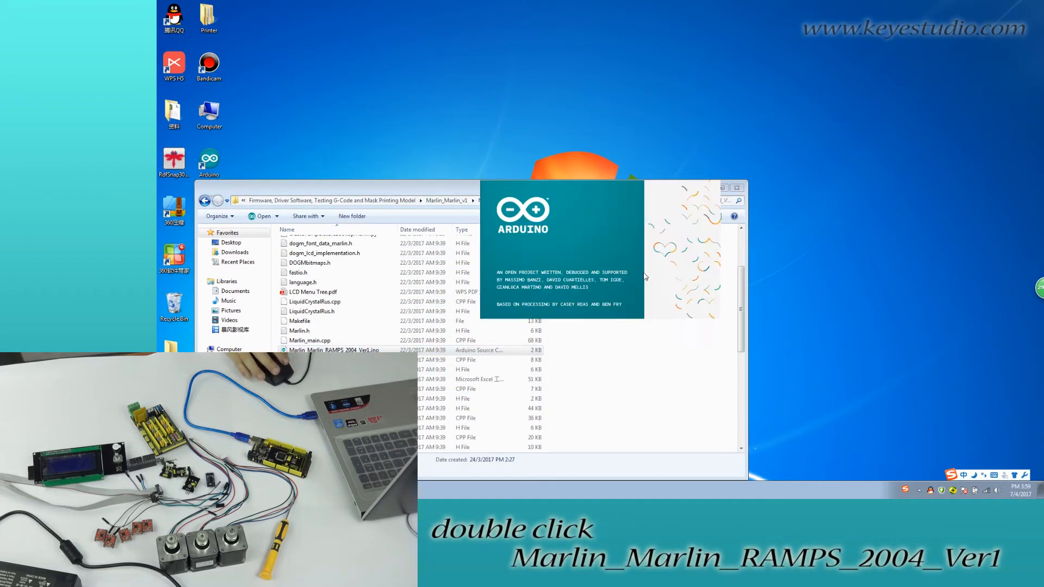
Compile the Marlin RAMPS sketch and upload it to the Arduino Mega 2560 on COM5
double_click(334, 349)
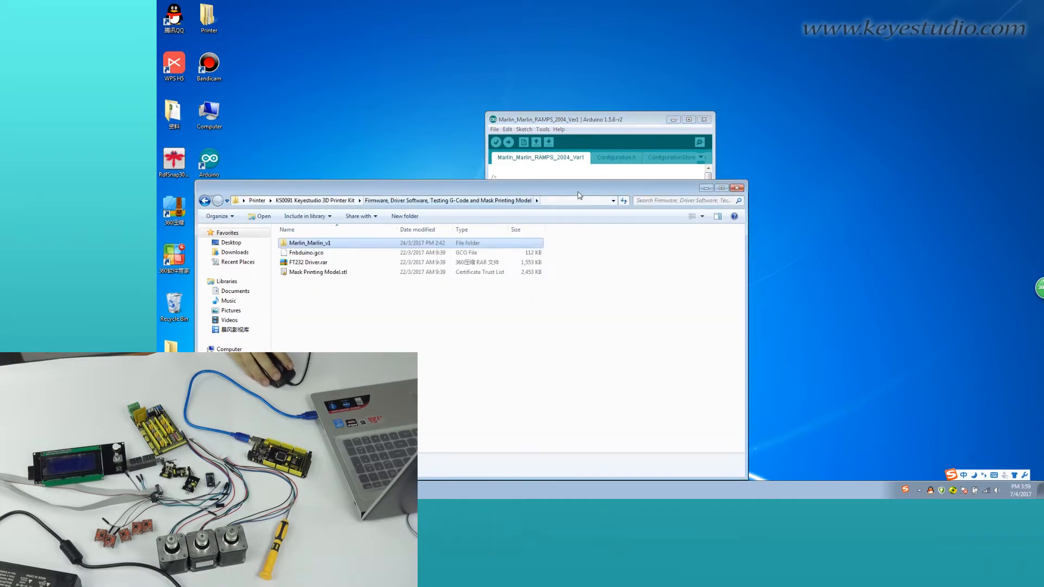
left_click(514, 68)
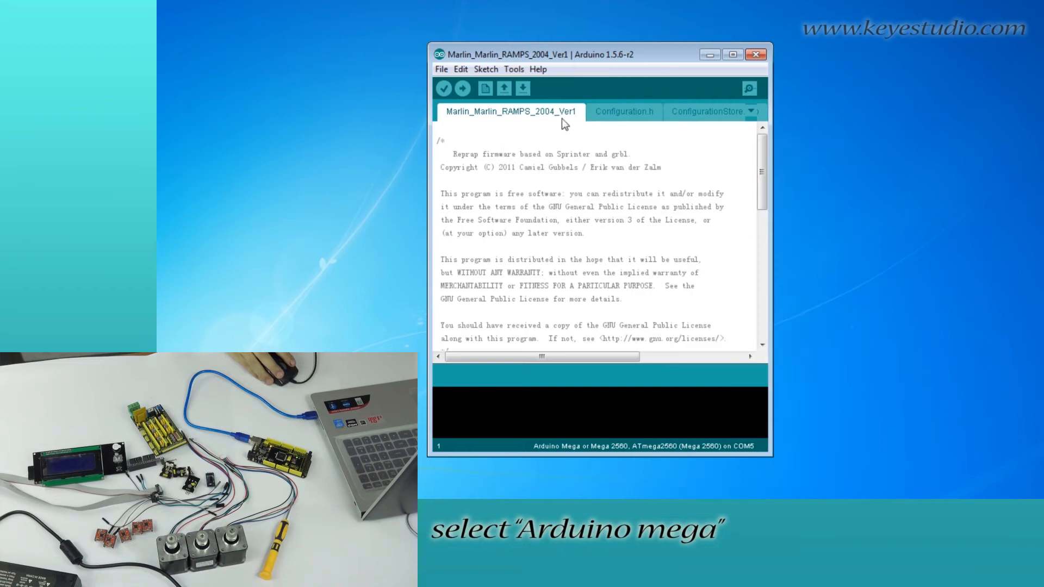
left_click(514, 69)
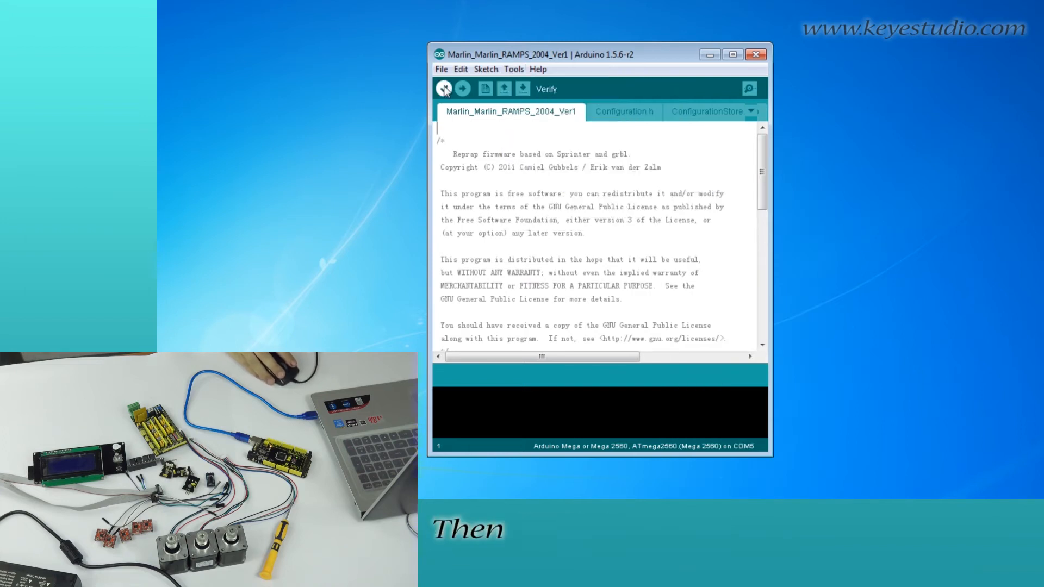
left_click(443, 88)
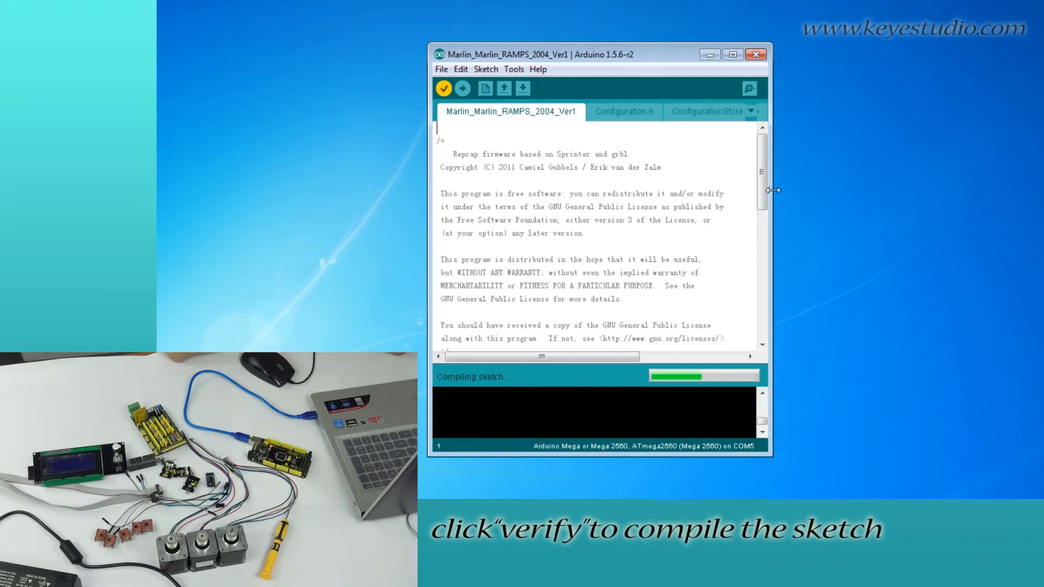
left_click(444, 88)
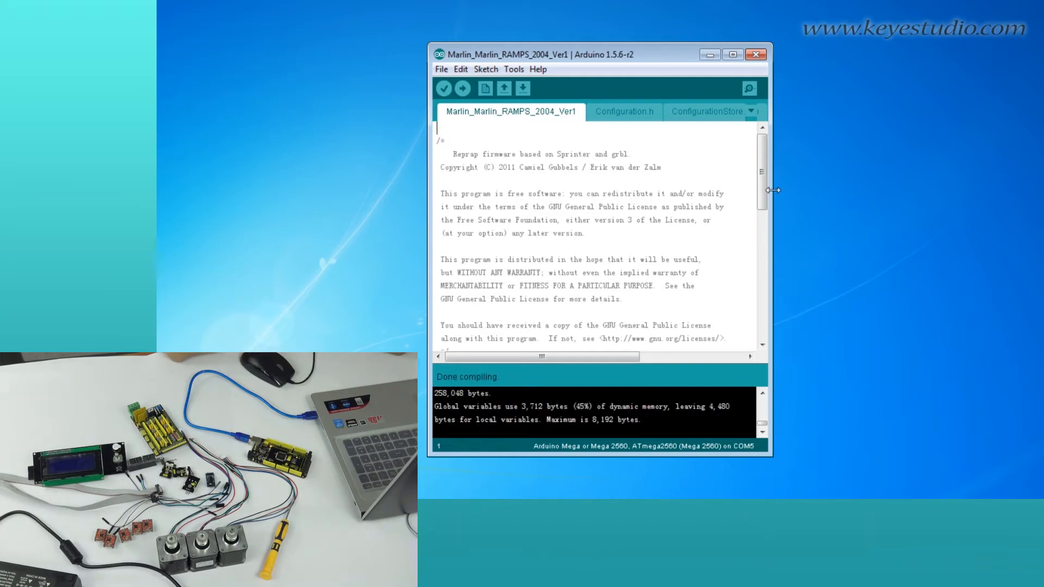
left_click(462, 88)
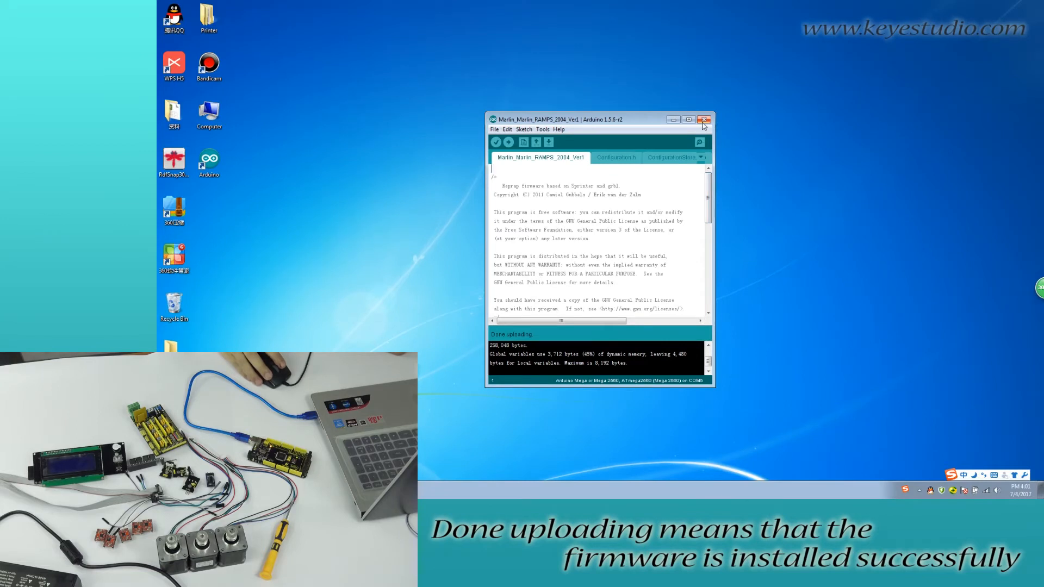
Finish installing Repetier-Host and set its printer connection to COM5 at 250000 baud
left_click(704, 120)
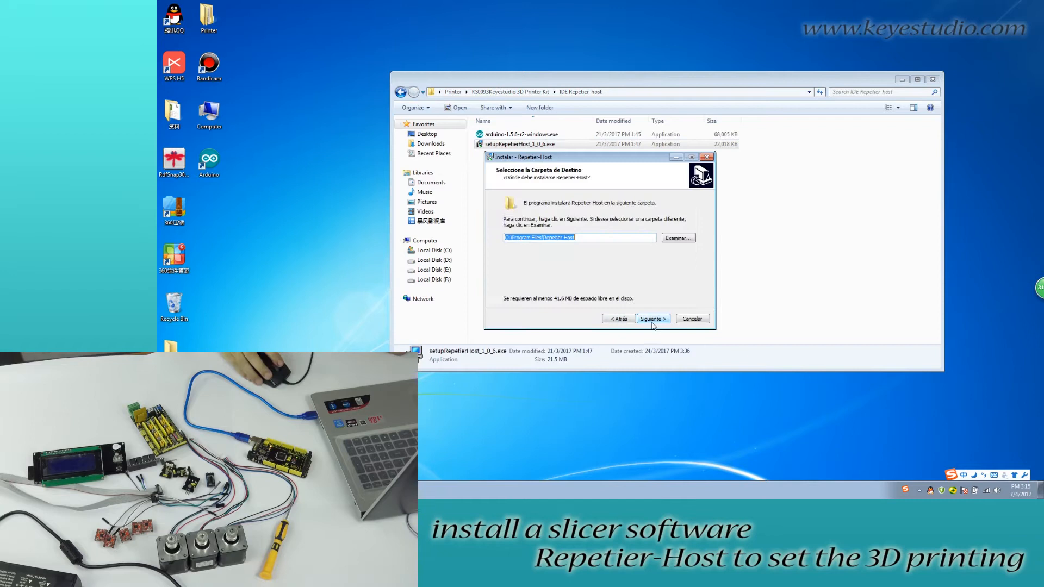
left_click(651, 319)
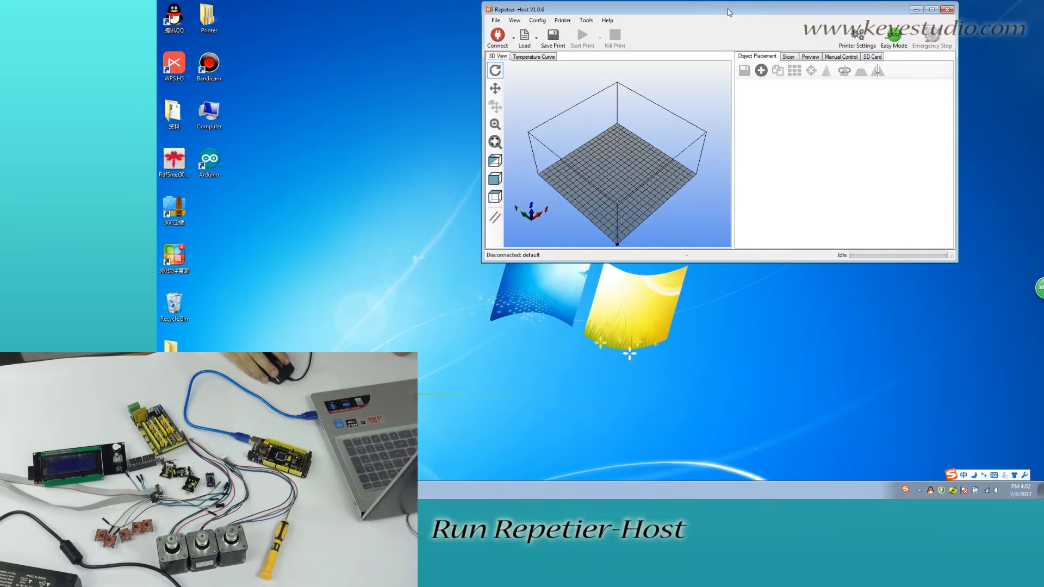
left_click(910, 41)
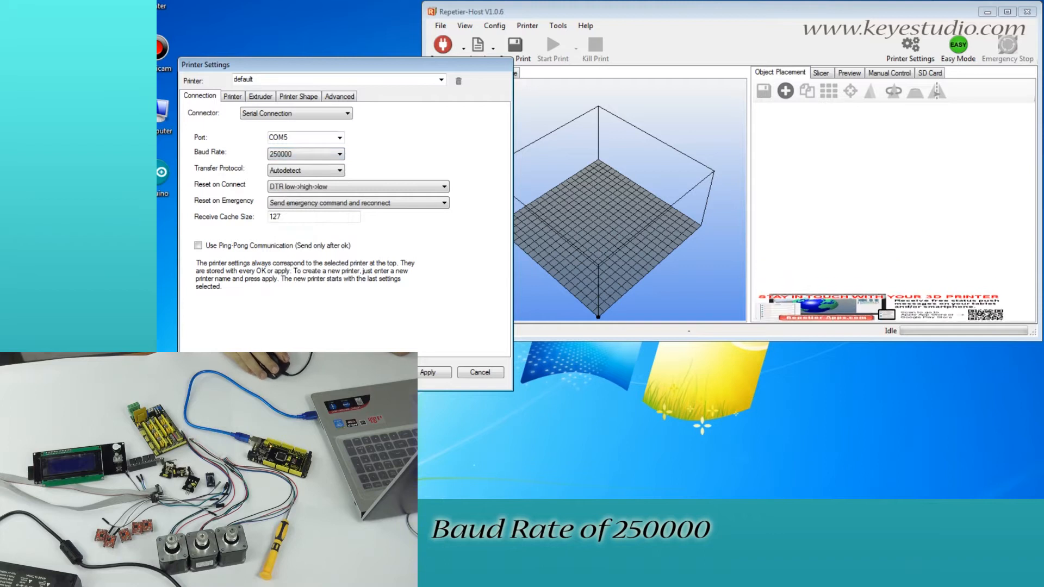
left_click(428, 372)
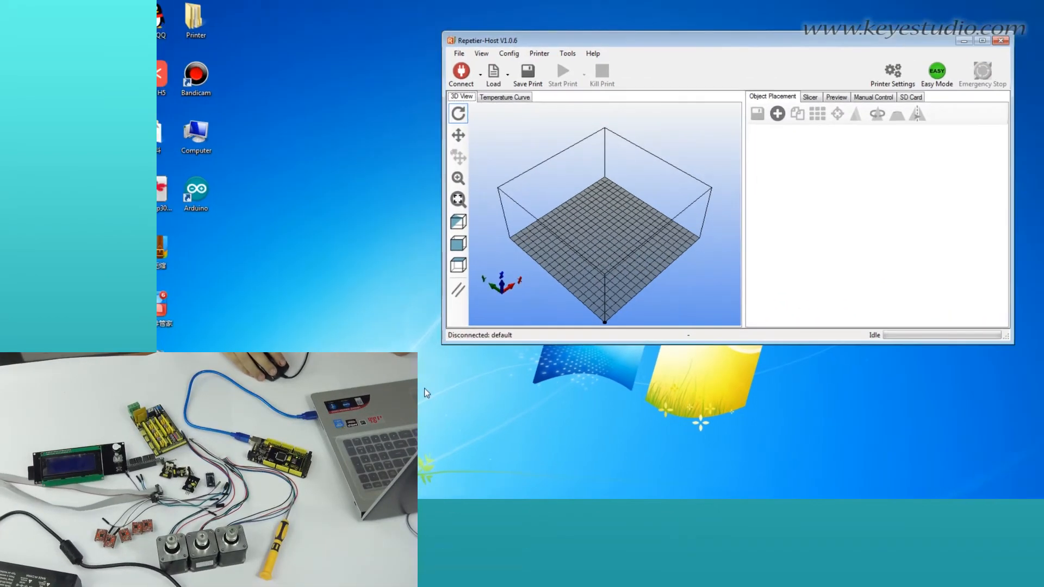
Connect to the printer and load the Mask Printing Model STL from the KS0091 kit folder
left_click(460, 73)
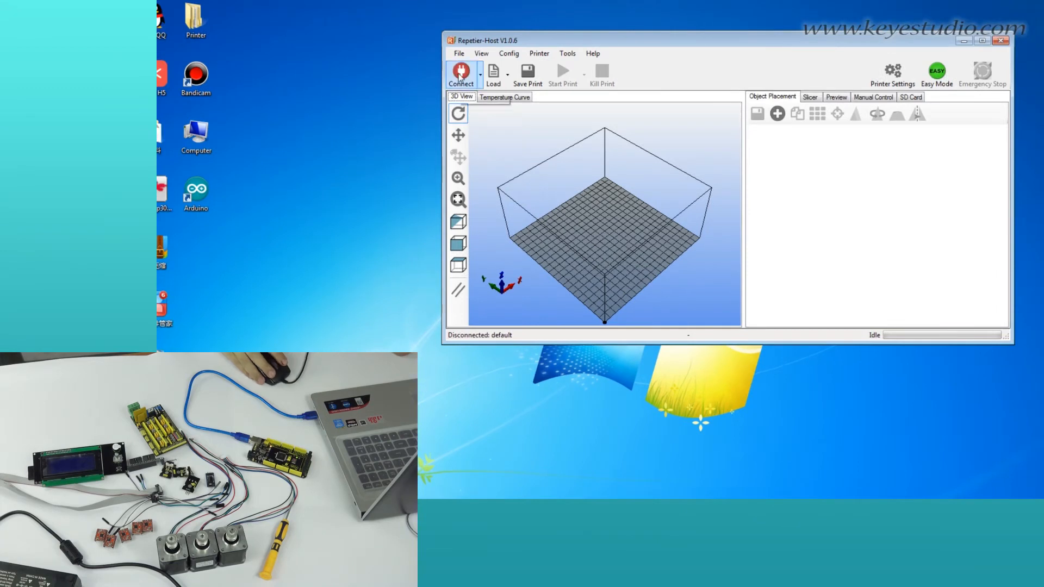
left_click(460, 73)
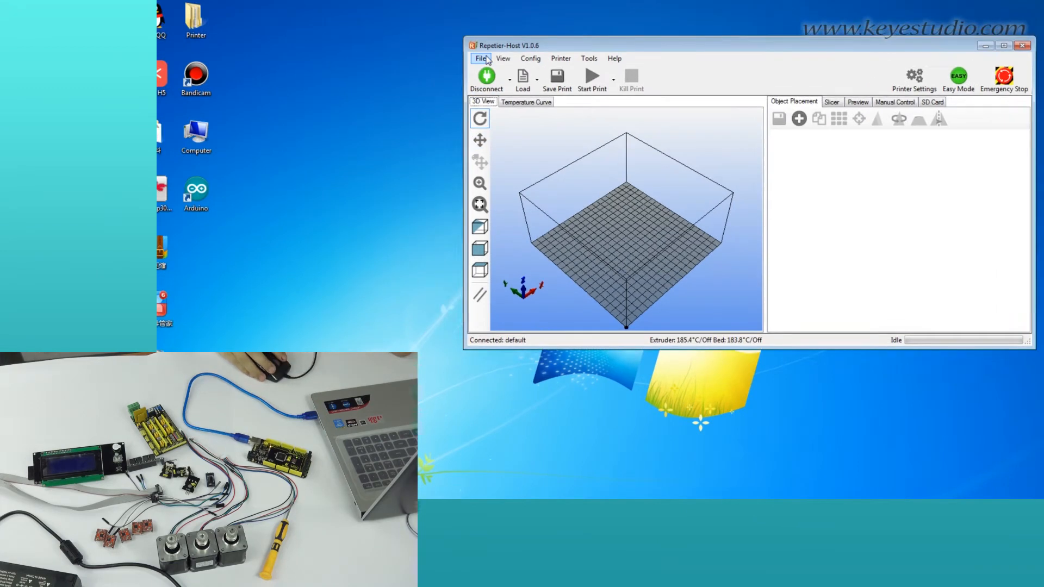
left_click(522, 80)
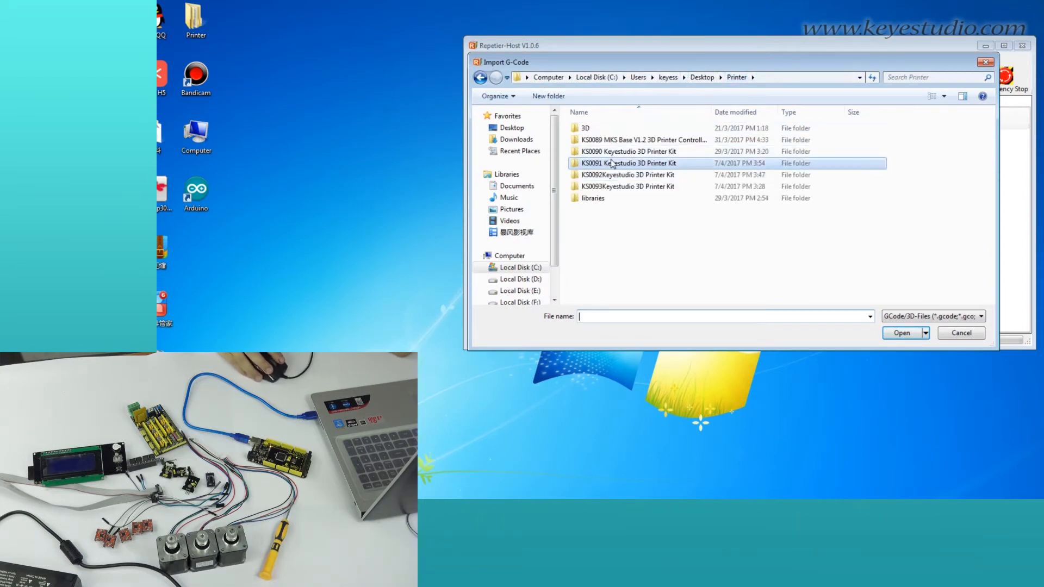
left_click(901, 333)
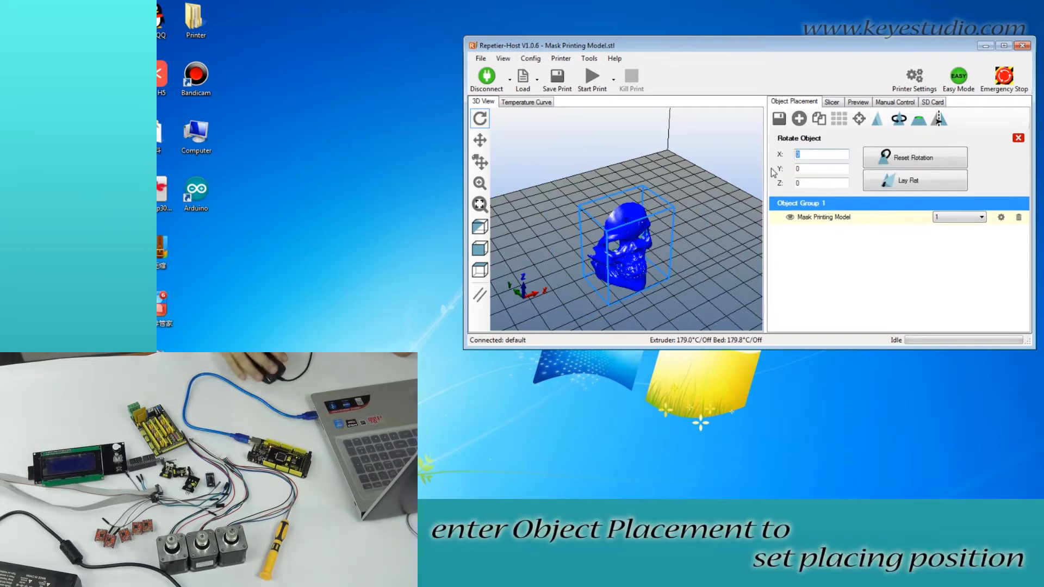
Rotate the mask model 90° about X so it stands upright on the bed
type("90")
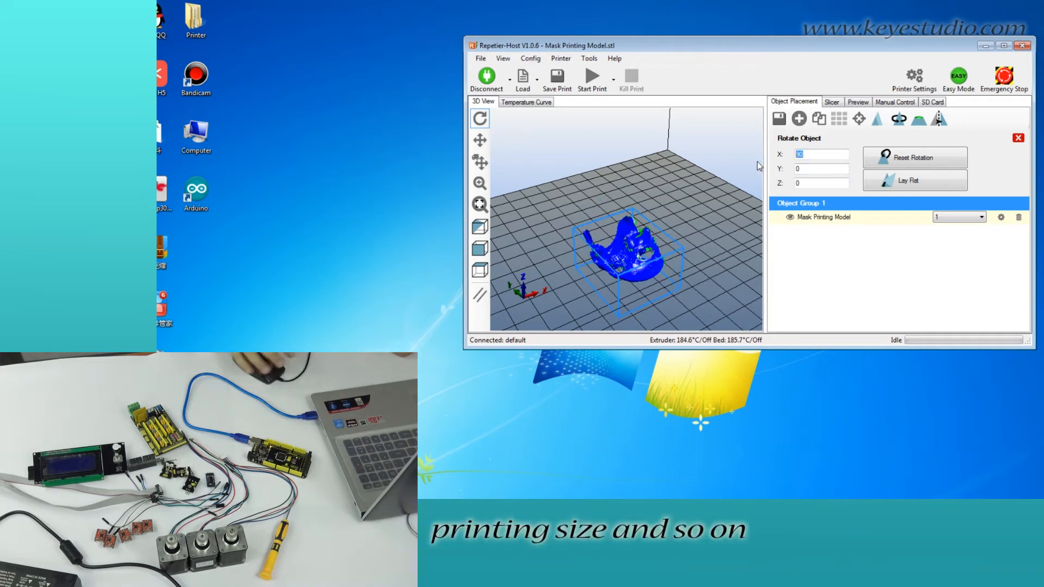
left_click(480, 162)
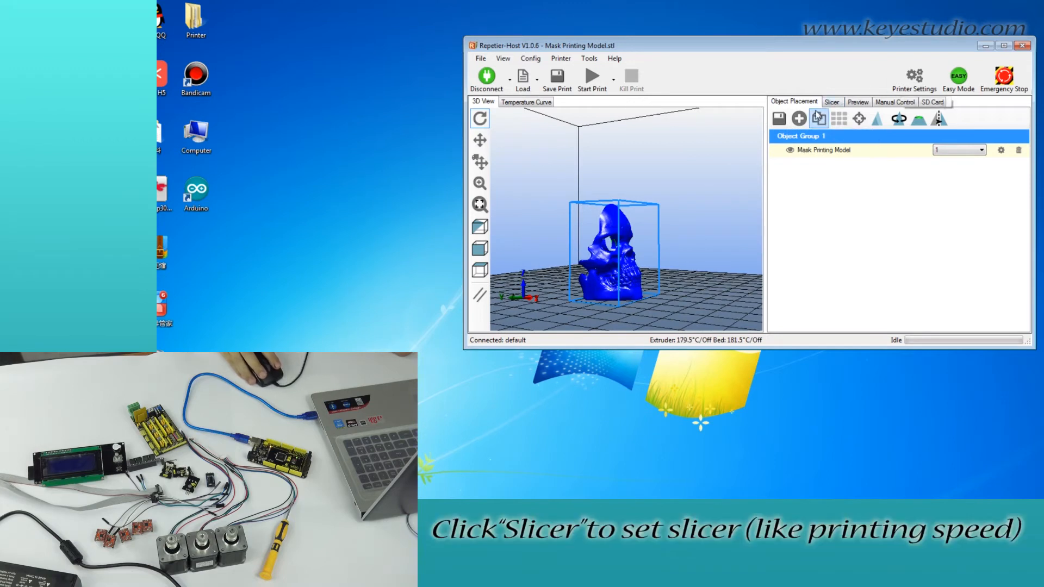
Review the Slic3r print and filament settings and slice the mask into 89 layers, about 15m:18s and 224 mm filament
left_click(832, 102)
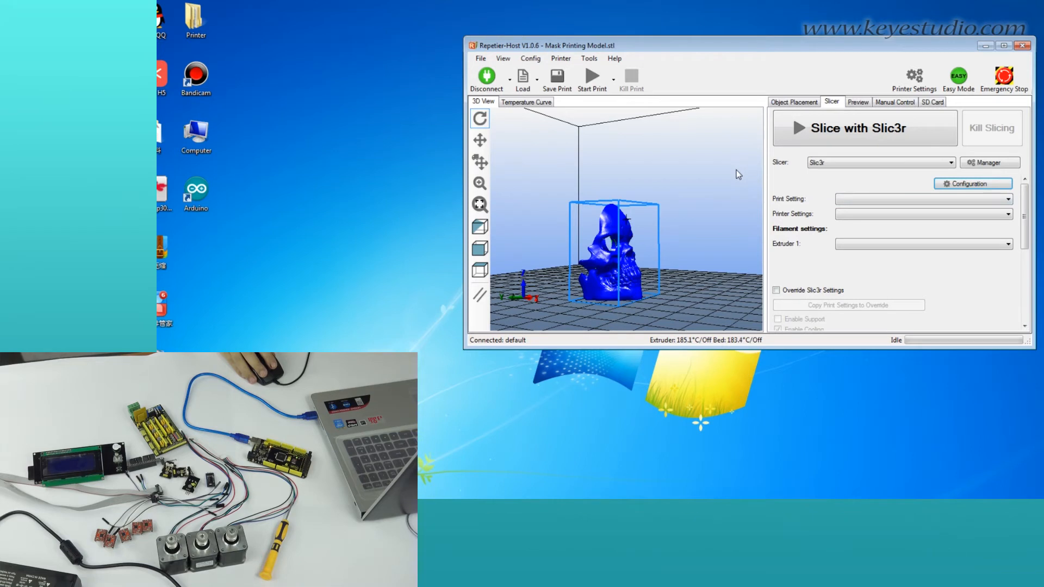
left_click(972, 183)
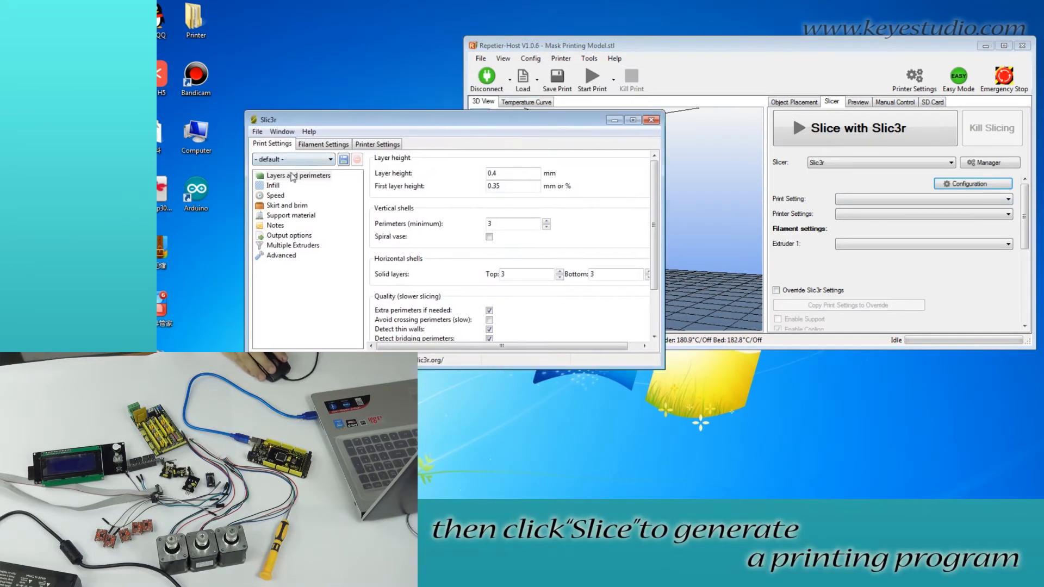
left_click(323, 144)
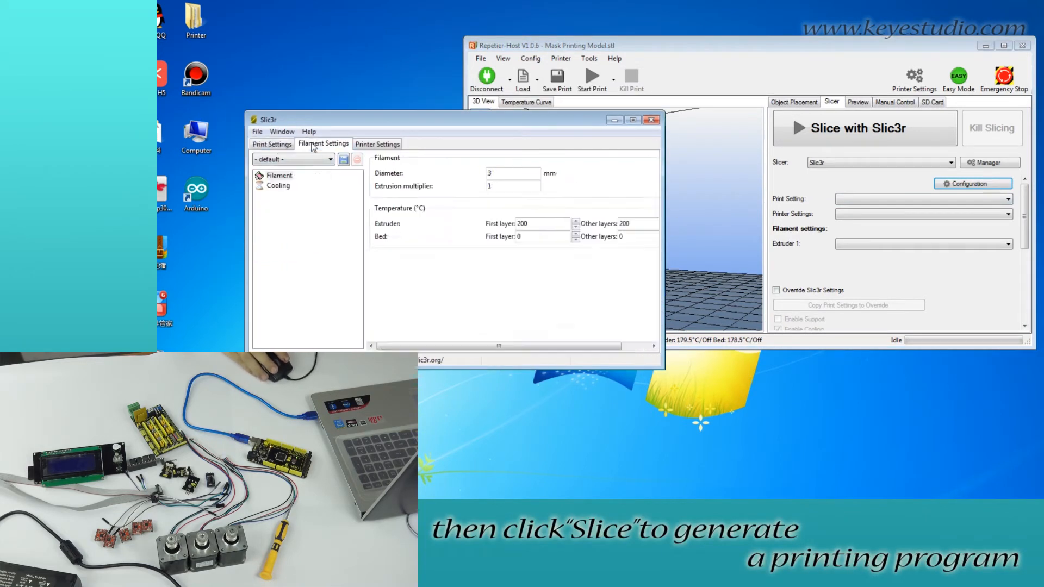
left_click(863, 129)
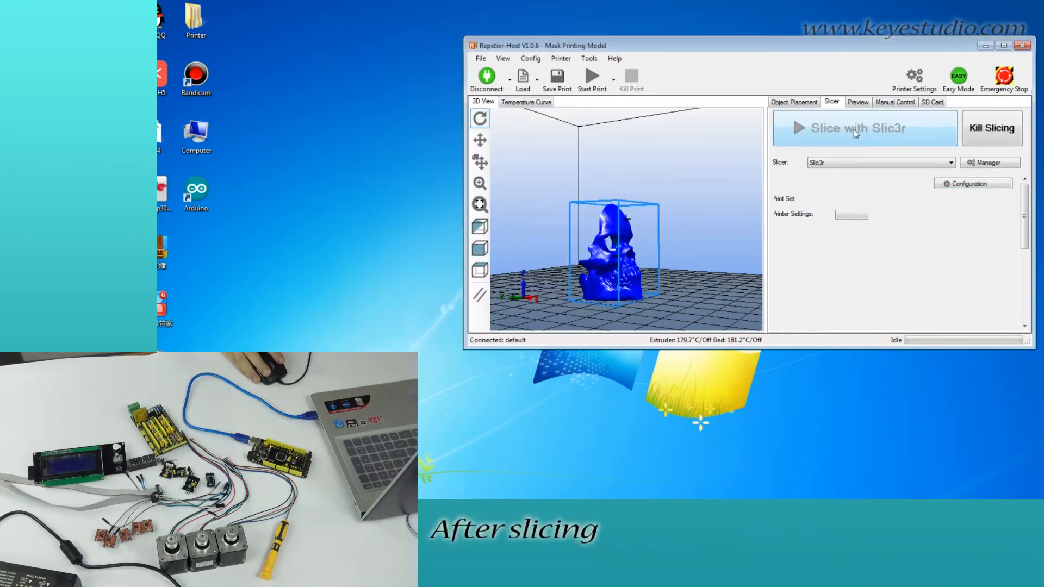
left_click(864, 128)
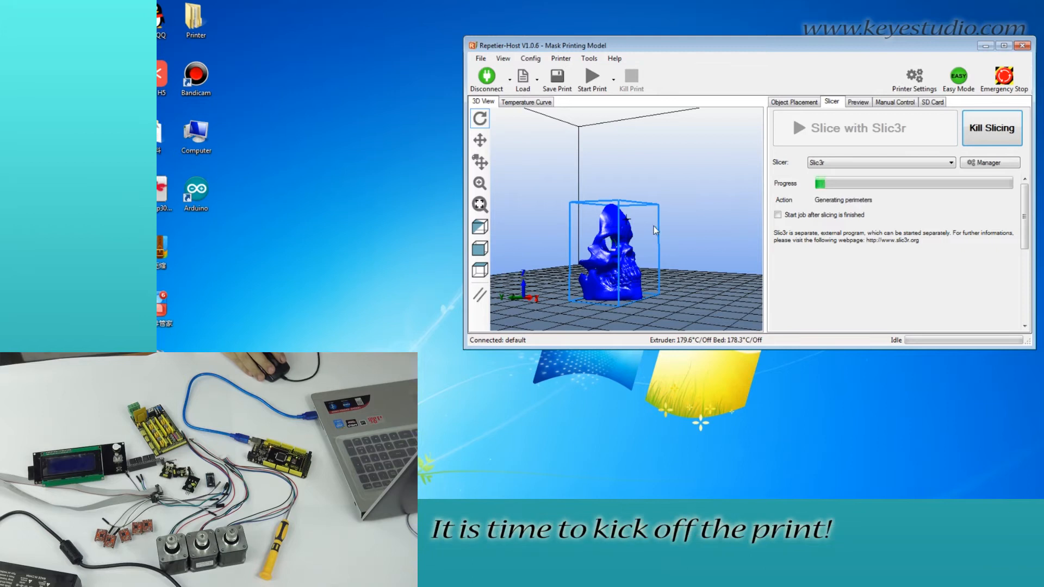
left_click(858, 103)
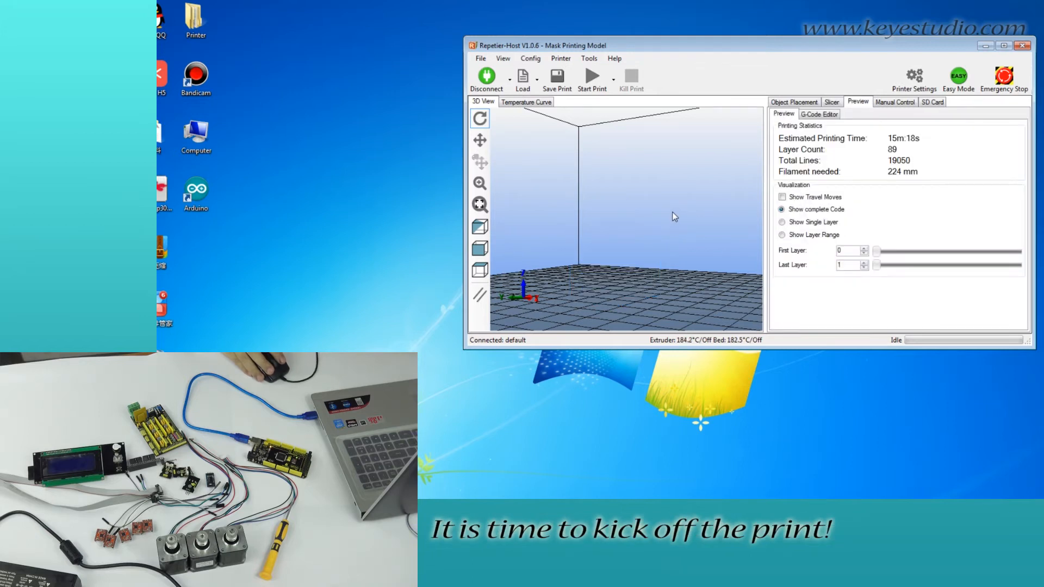
left_click(592, 76)
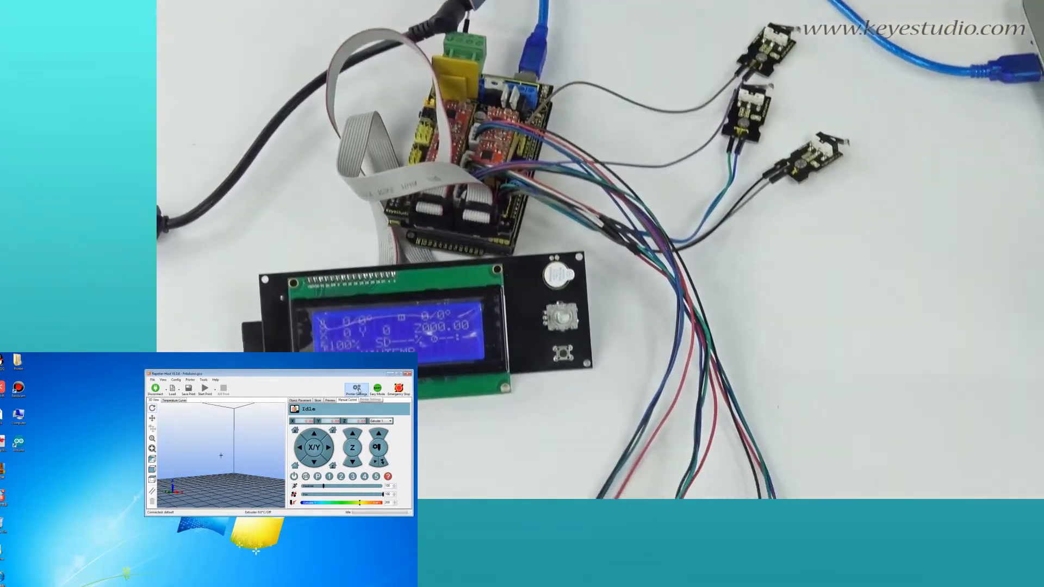
Start printing the sliced mask job so the extruder begins heating
left_click(206, 388)
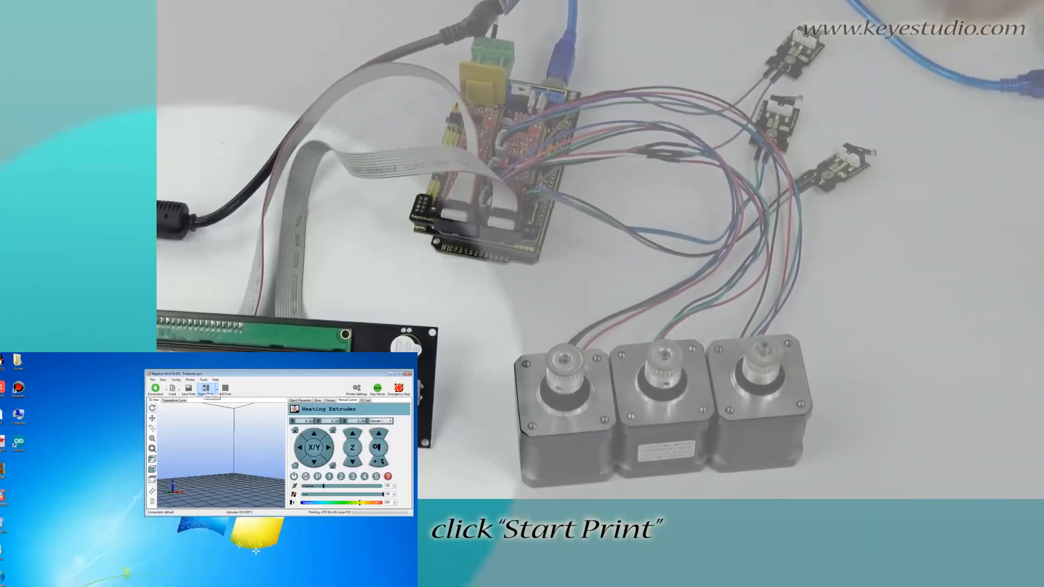